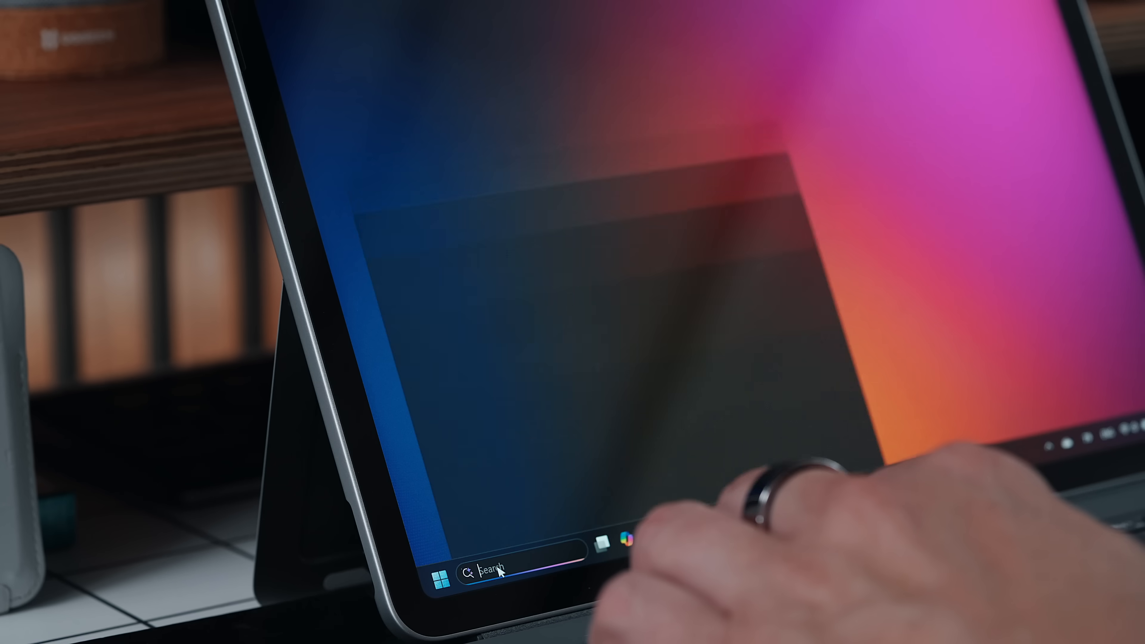
- Search Windows Start for "wintoys" to surface the Wintoys app as best match
{"action": "type", "text": "wintoys"}
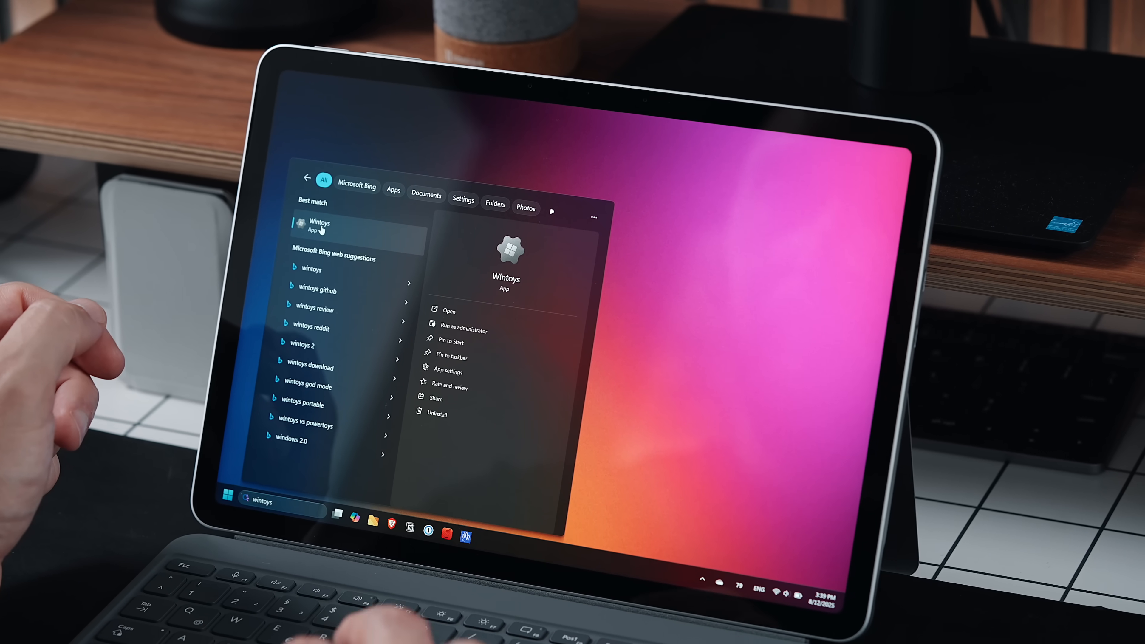
- Launch Wintoys and confirm complete removal of Stremio and the K-Lite Codec Pack
{"action": "left_click", "coordinate": [449, 312]}
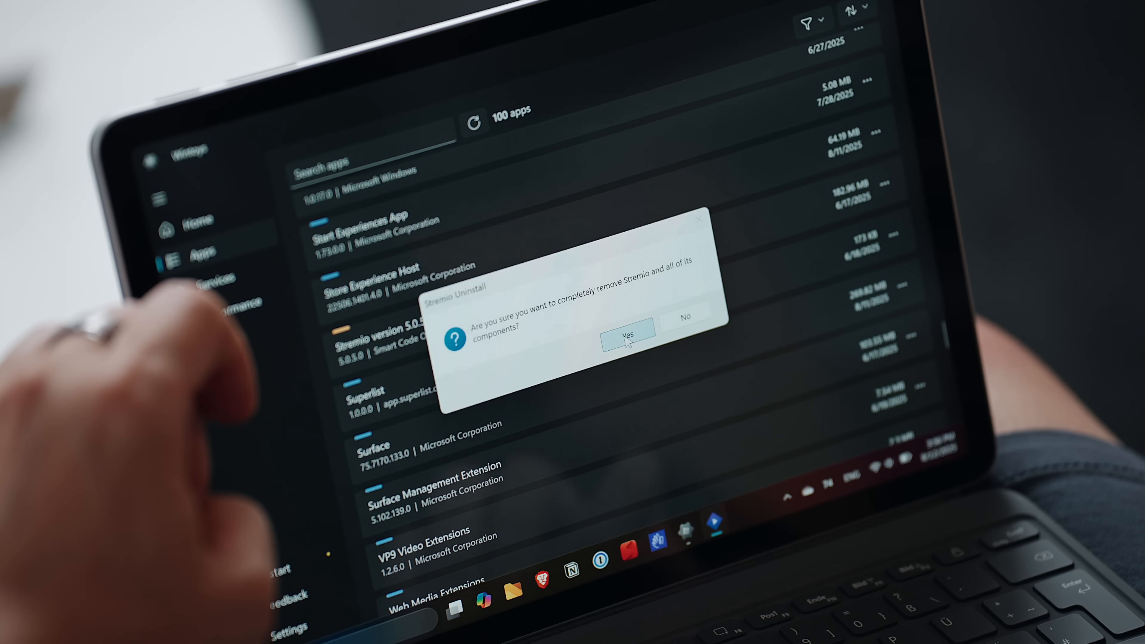
{"action": "left_click", "coordinate": [628, 337]}
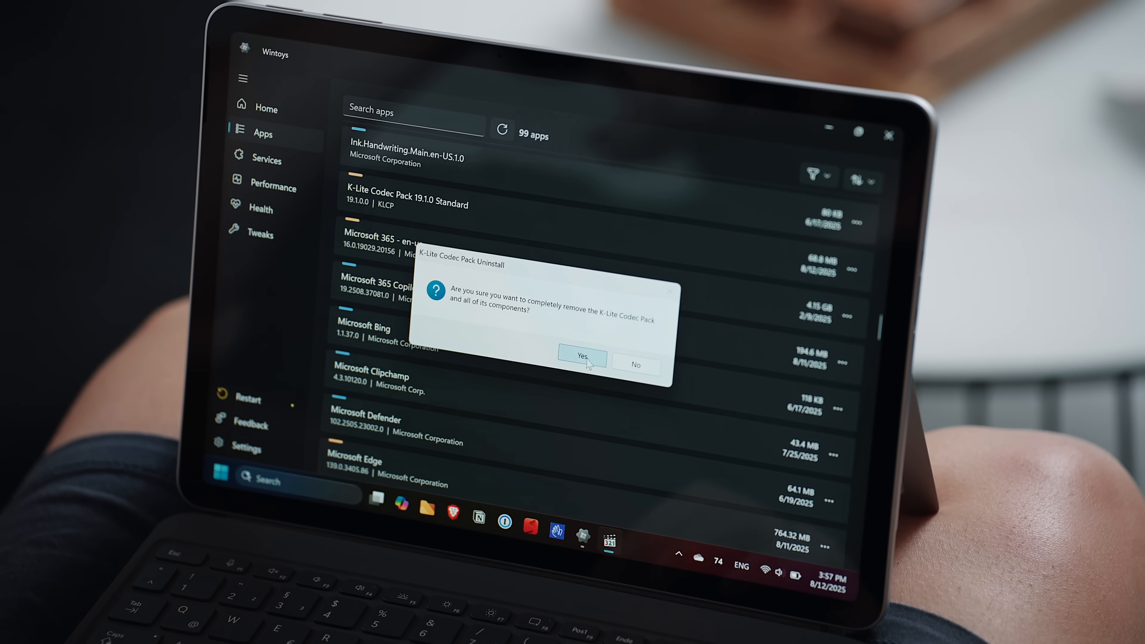
{"action": "left_click", "coordinate": [582, 358]}
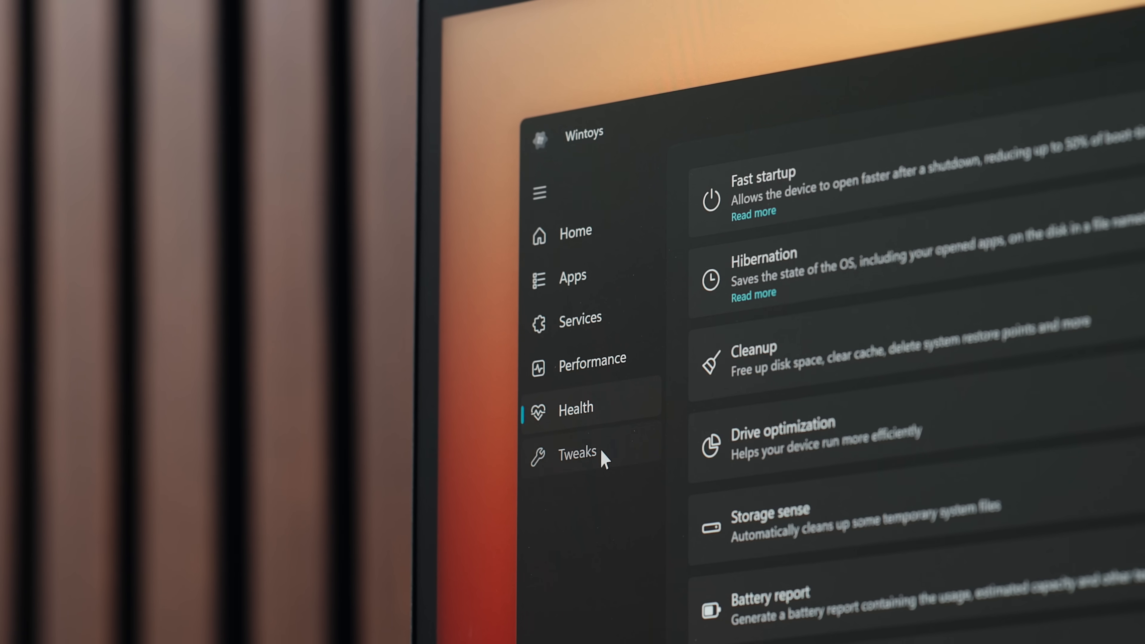
- Go to the Tweaks page and enter the File Explorer tweak category
{"action": "left_click", "coordinate": [577, 460]}
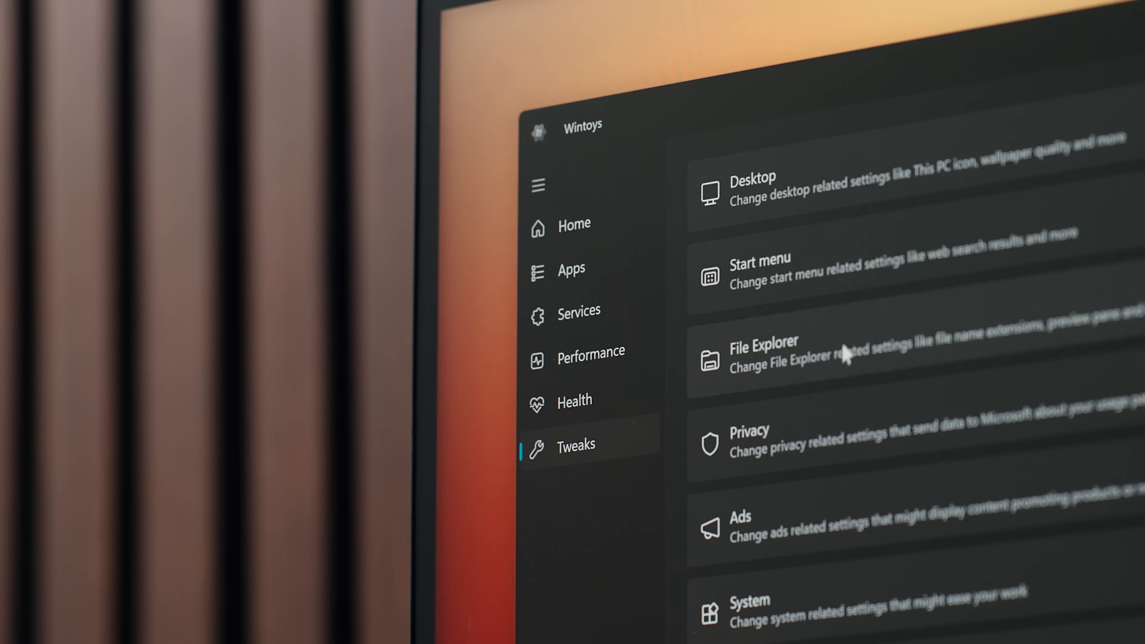
{"action": "left_click", "coordinate": [758, 189]}
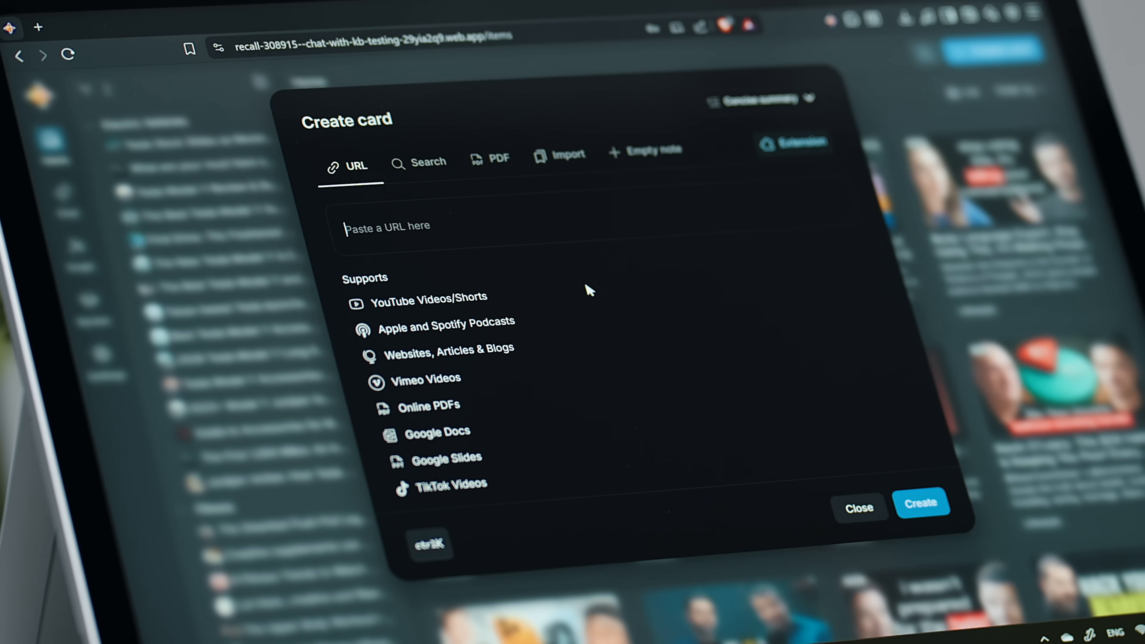
{"action": "mouse_move", "coordinate": [467, 340]}
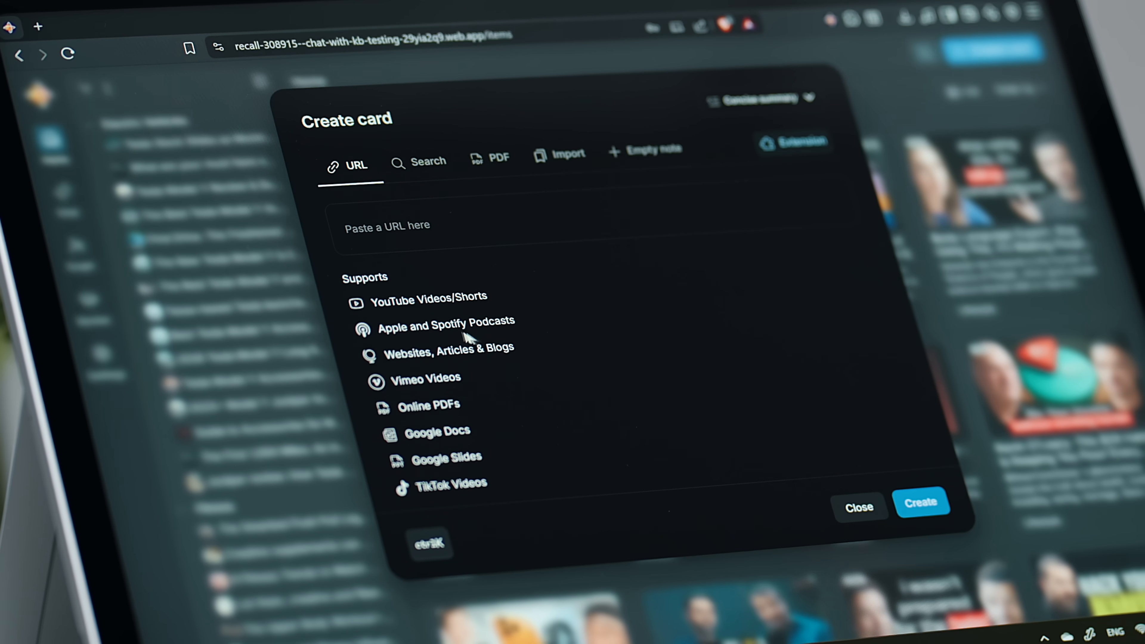